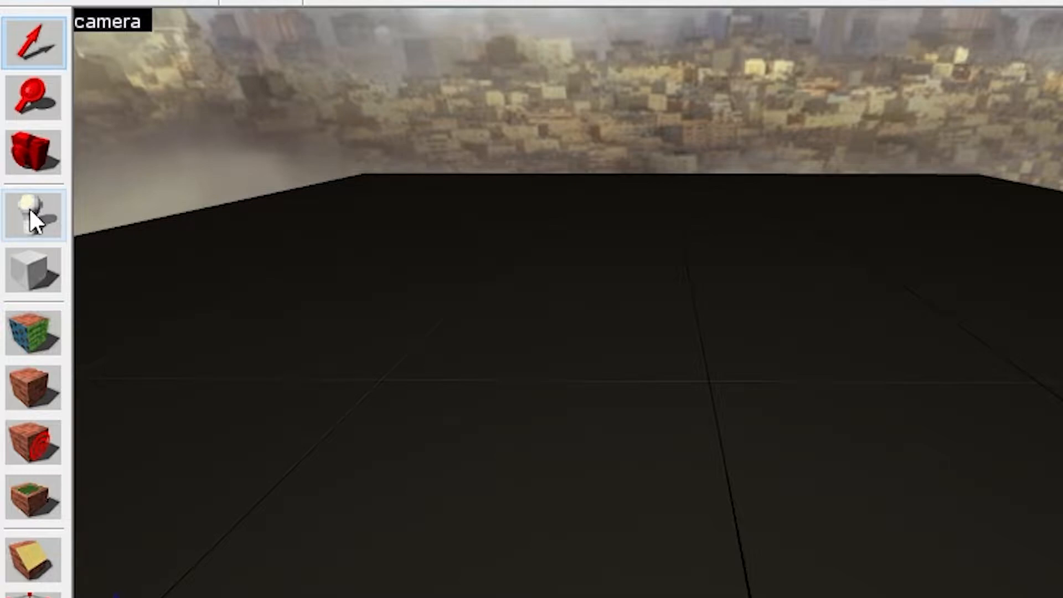
Step: Select the Entity Tool for placing point entities
{"action": "left_click", "coordinate": [31, 211]}
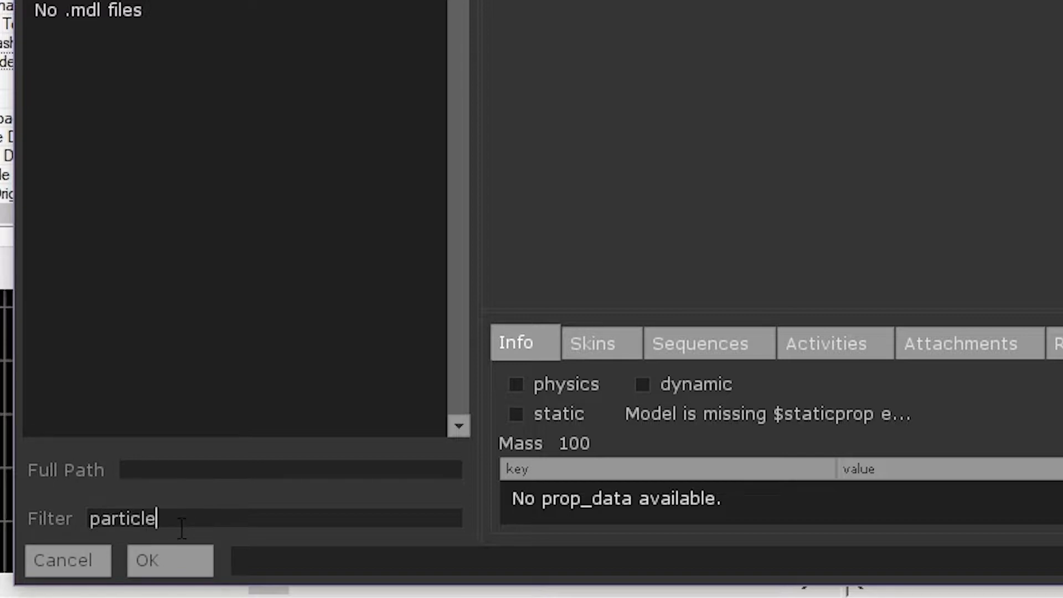
Step: Search 'dust_cr', apply dust_crate_style_01_37x37x74 to the prop, and close its properties
{"action": "key", "text": "Ctrl+a"}
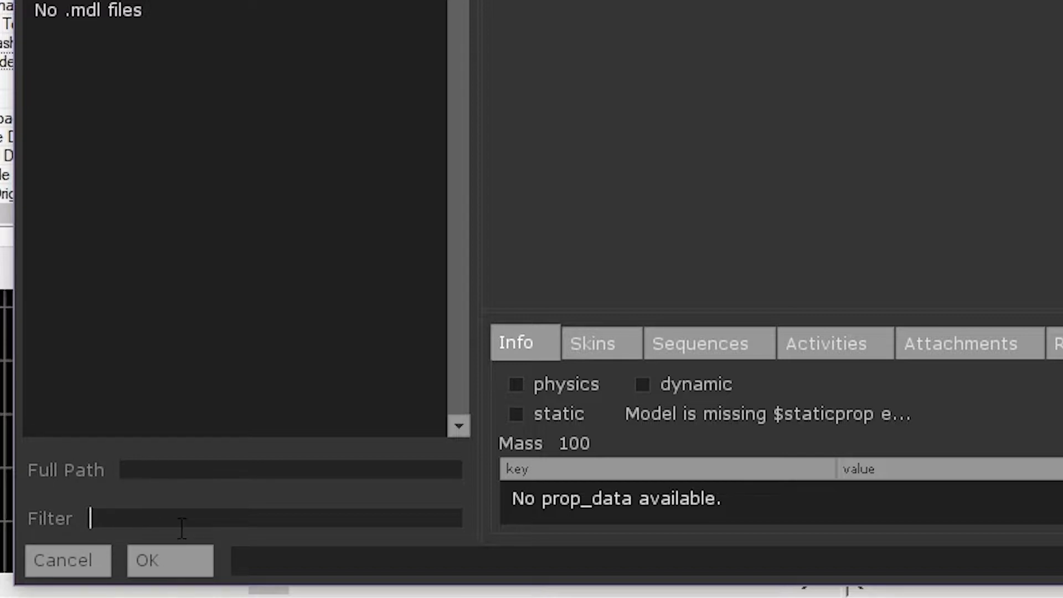
{"action": "type", "text": "dust_crate"}
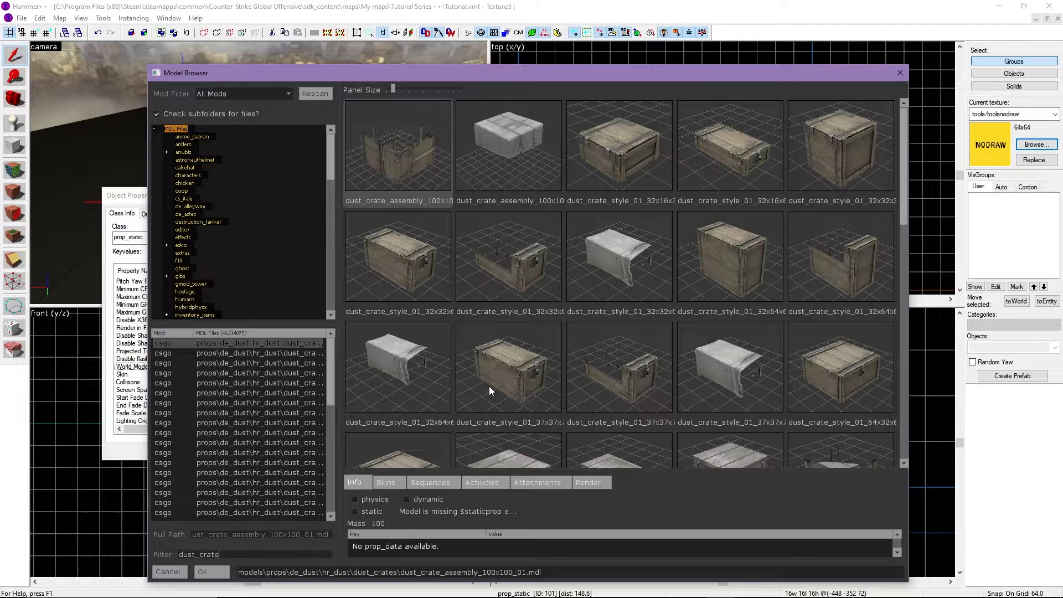
{"action": "left_click", "coordinate": [203, 572]}
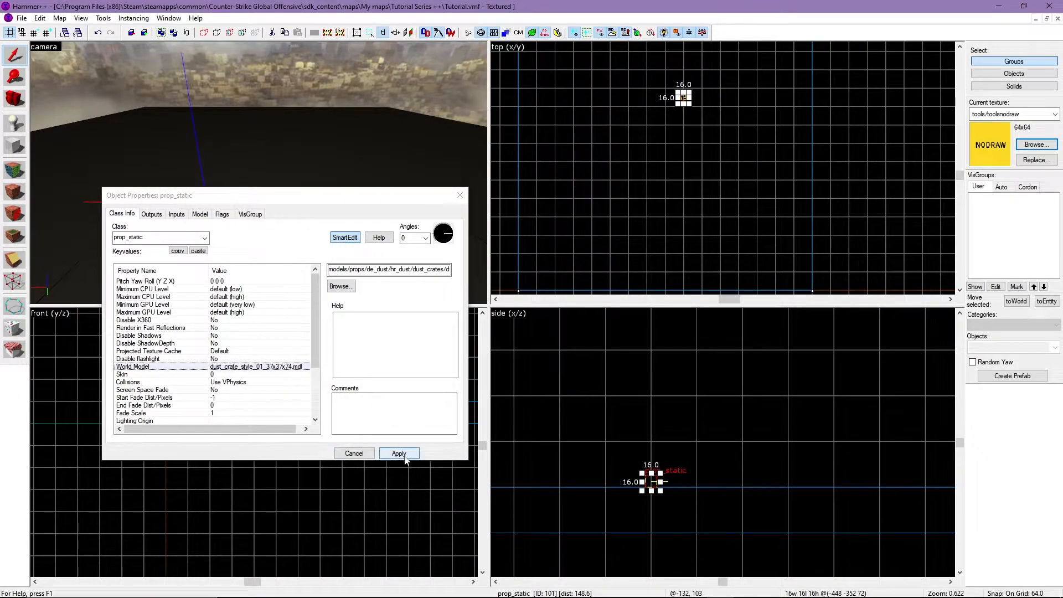
{"action": "left_click", "coordinate": [398, 453]}
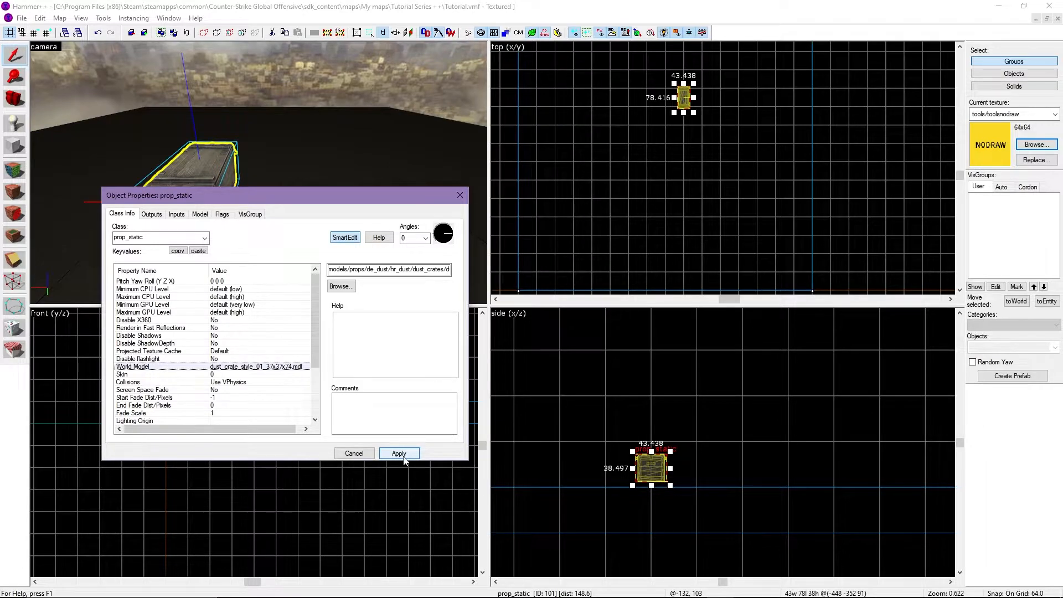
{"action": "left_click", "coordinate": [399, 453]}
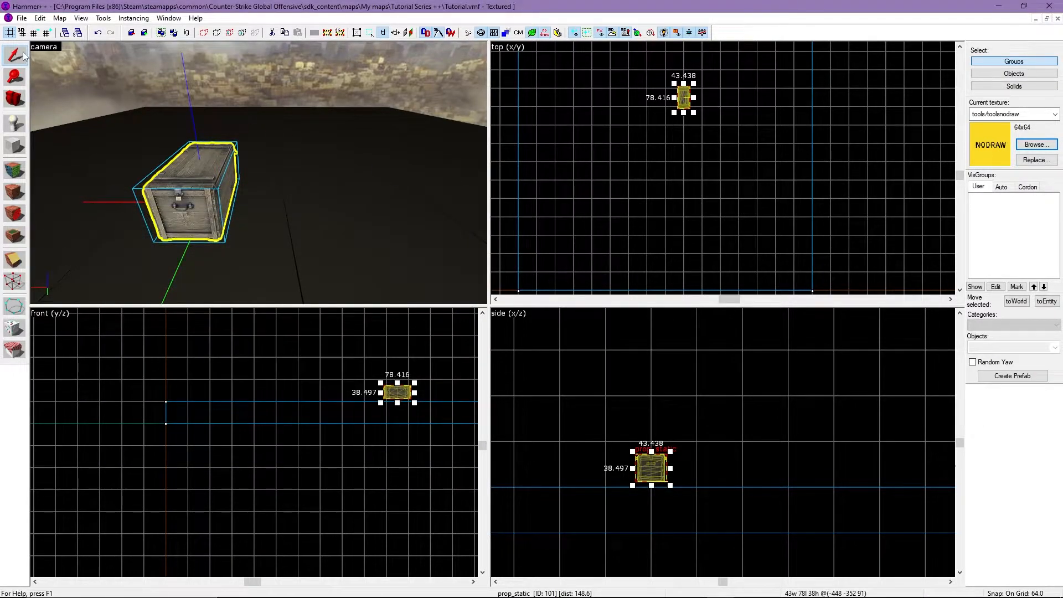
{"action": "mouse_move", "coordinate": [306, 191]}
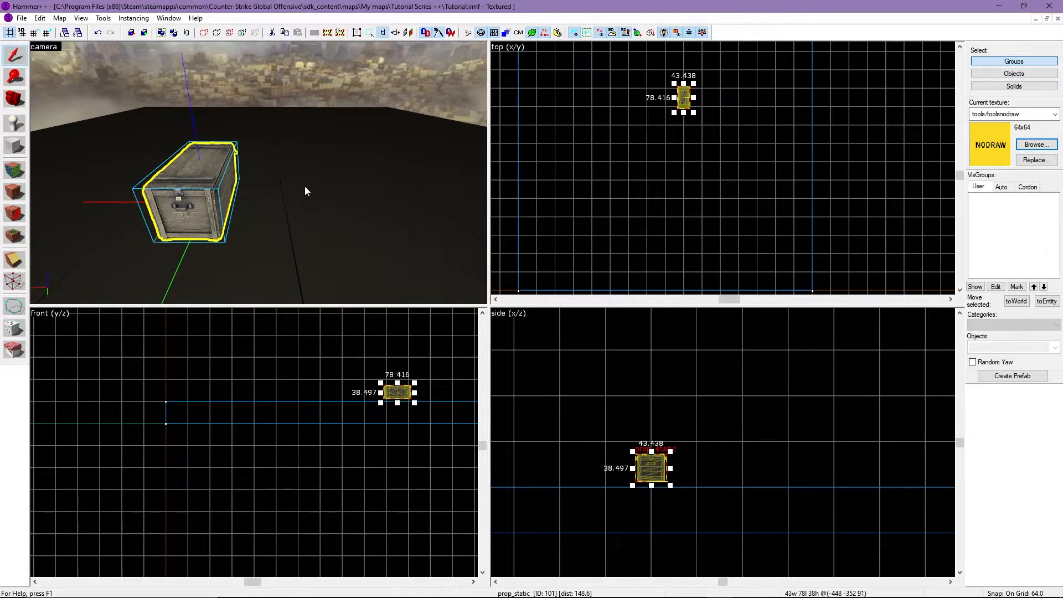
{"action": "mouse_move", "coordinate": [310, 189]}
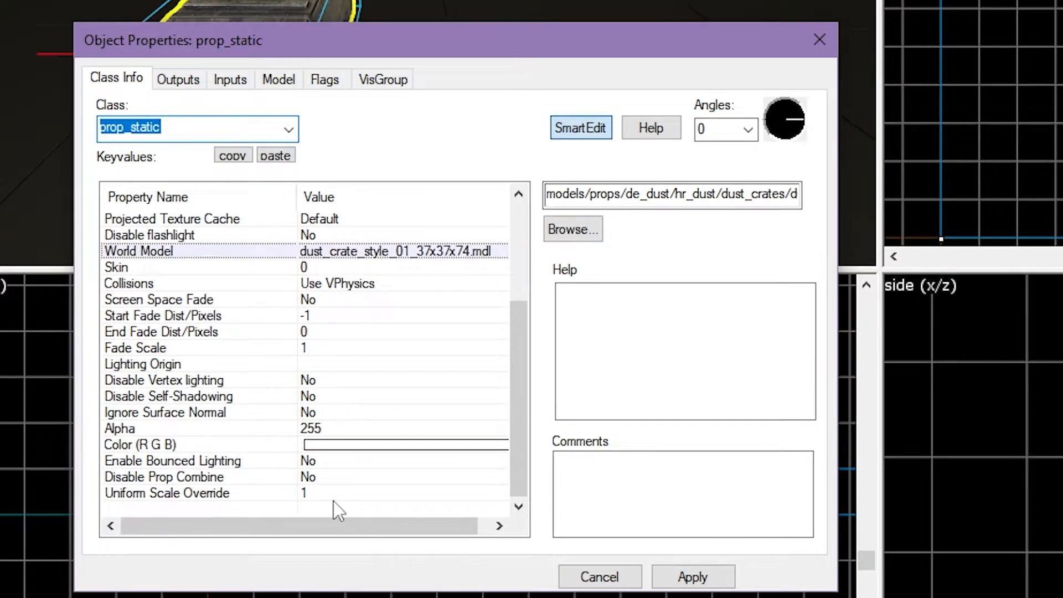
Step: Set the crate's Uniform Scale Override to 2 and apply it
{"action": "left_click", "coordinate": [166, 493]}
{"action": "type", "text": "2"}
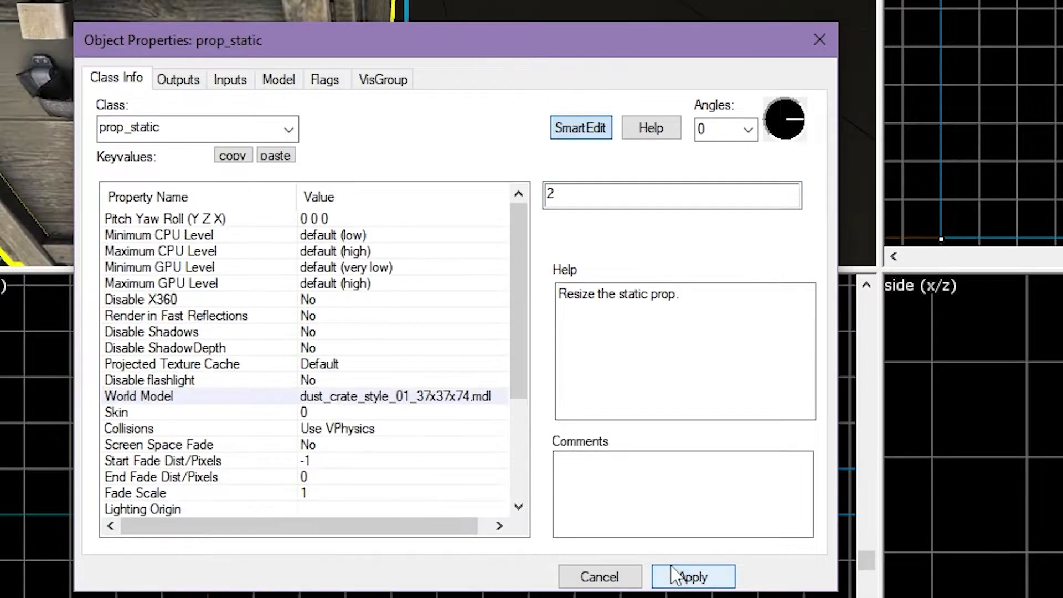
{"action": "left_click", "coordinate": [692, 593]}
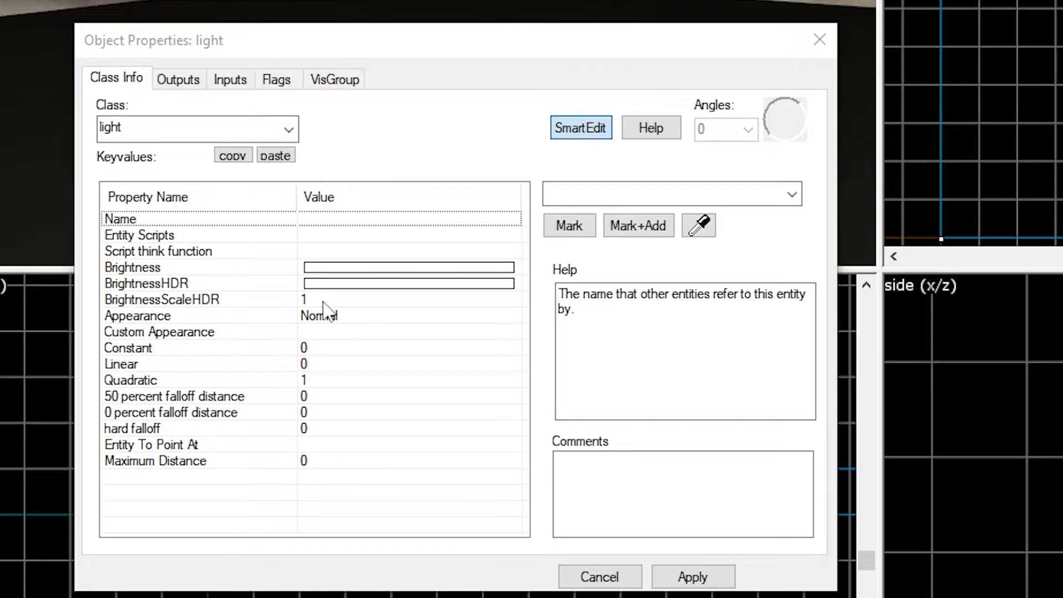
{"action": "mouse_move", "coordinate": [317, 309]}
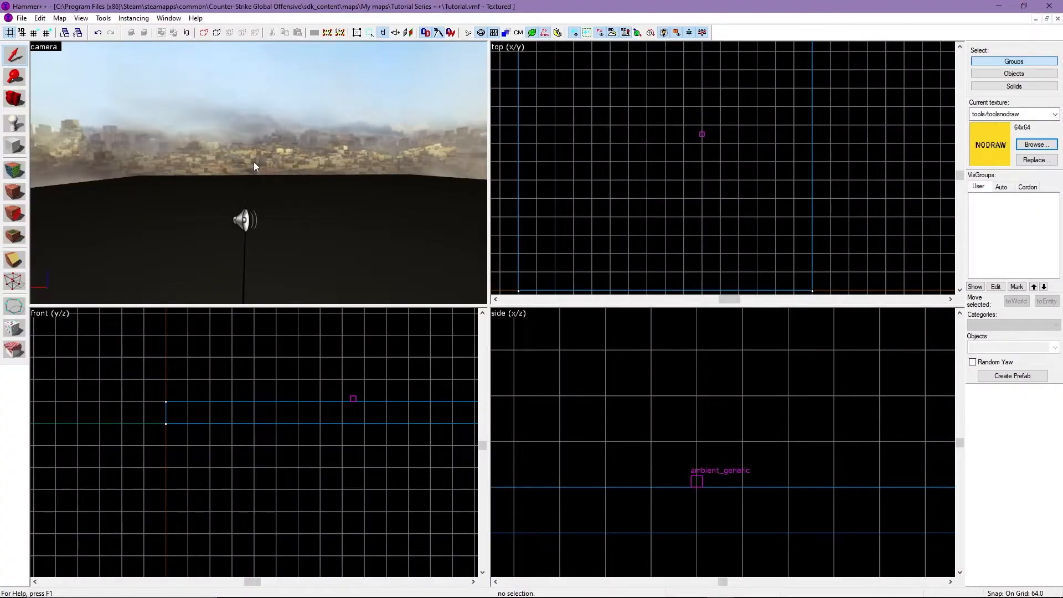
{"action": "mouse_move", "coordinate": [269, 169]}
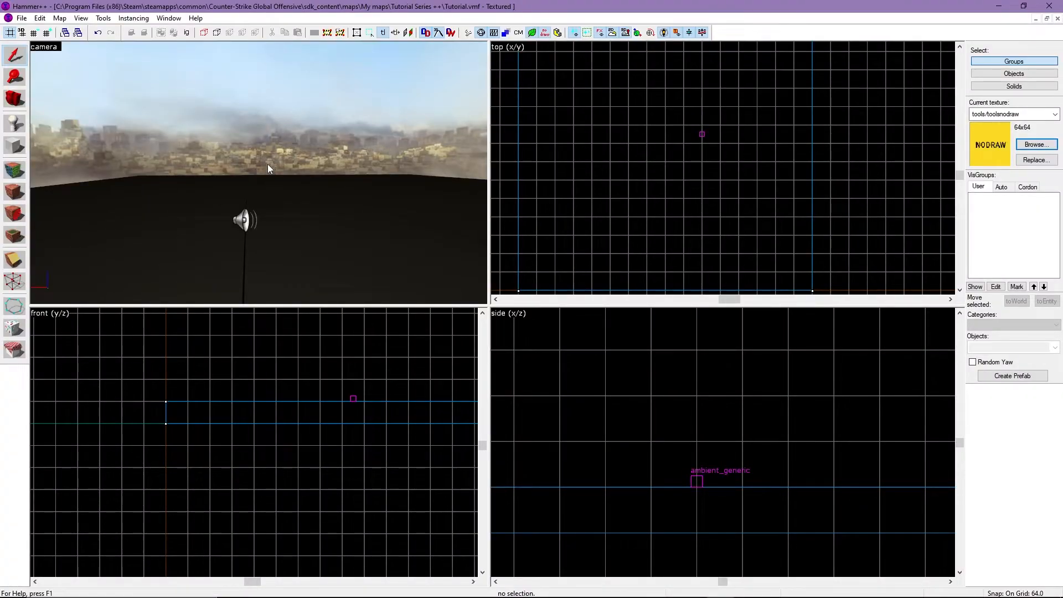
{"action": "mouse_move", "coordinate": [266, 170]}
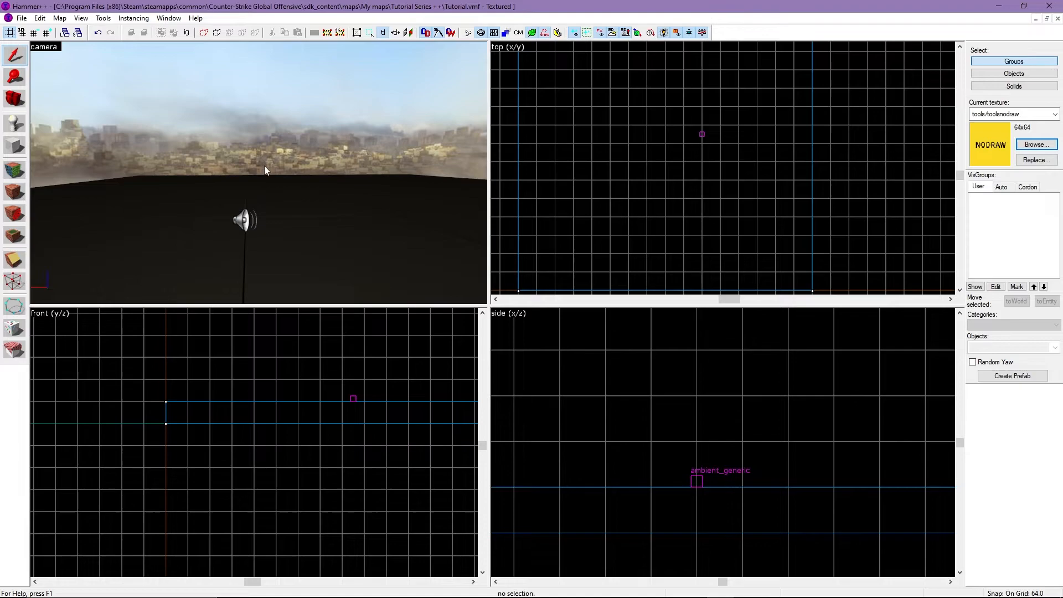
Step: Open the ambient_generic entity's Object Properties from the camera view
{"action": "double_click", "coordinate": [695, 483]}
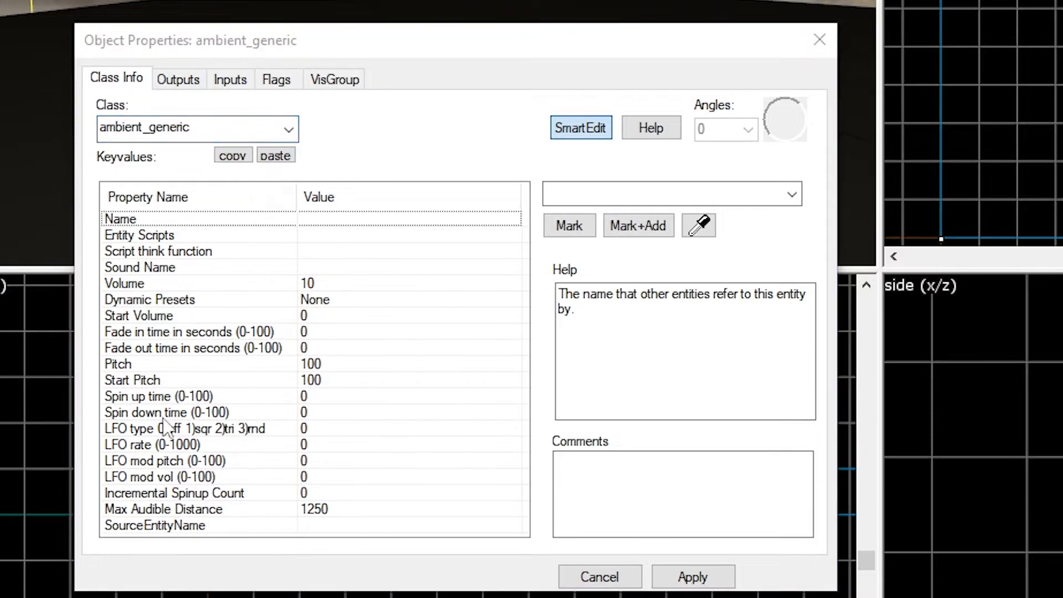
{"action": "mouse_move", "coordinate": [396, 378]}
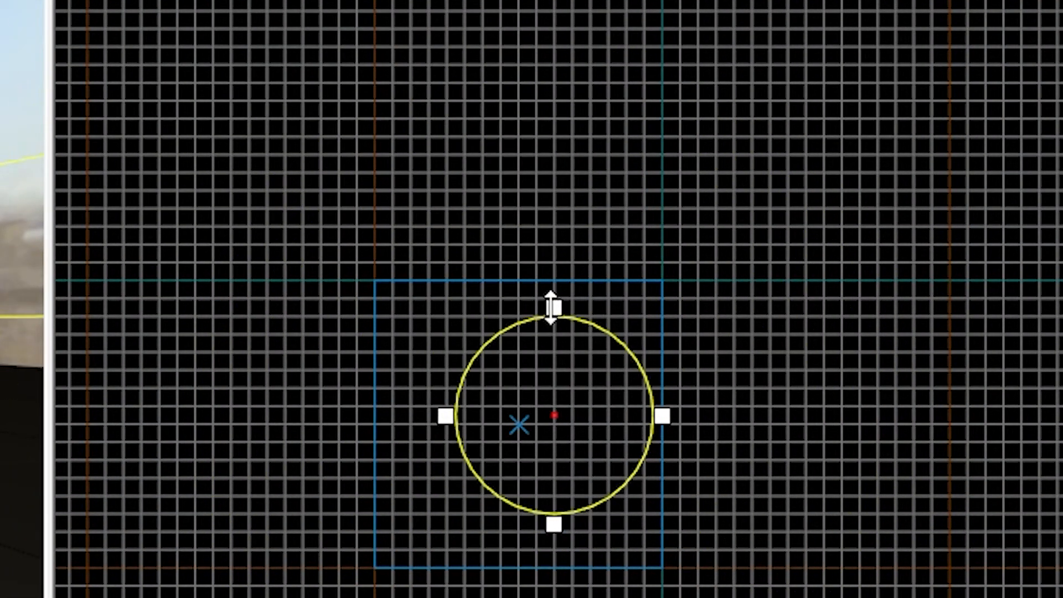
Step: Drag the ambient_generic's radius circle outward to widen its audible distance
{"action": "left_click_drag", "start_coordinate": [554, 305], "coordinate": [556, 24]}
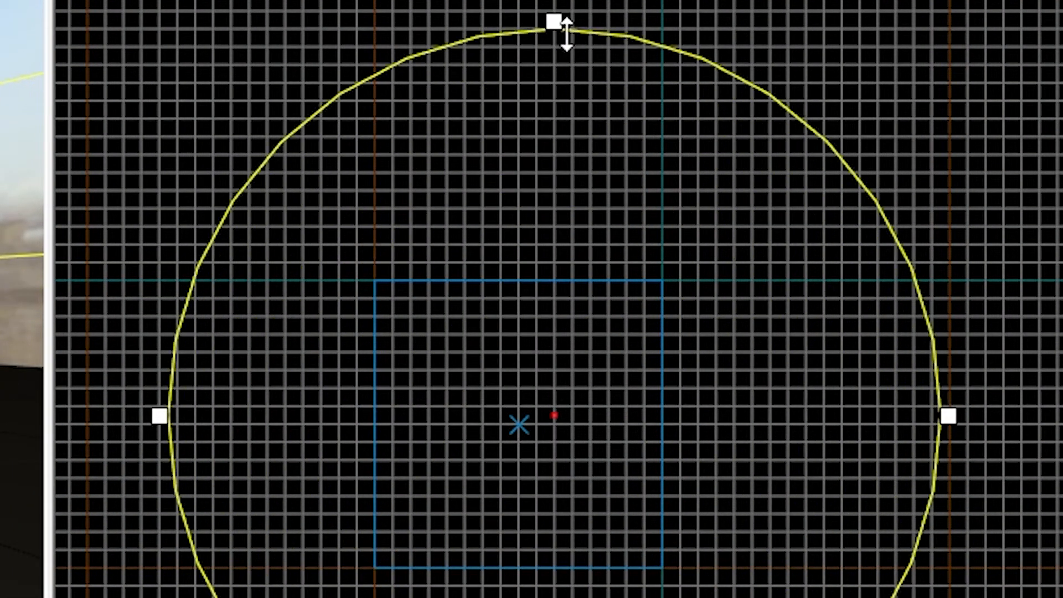